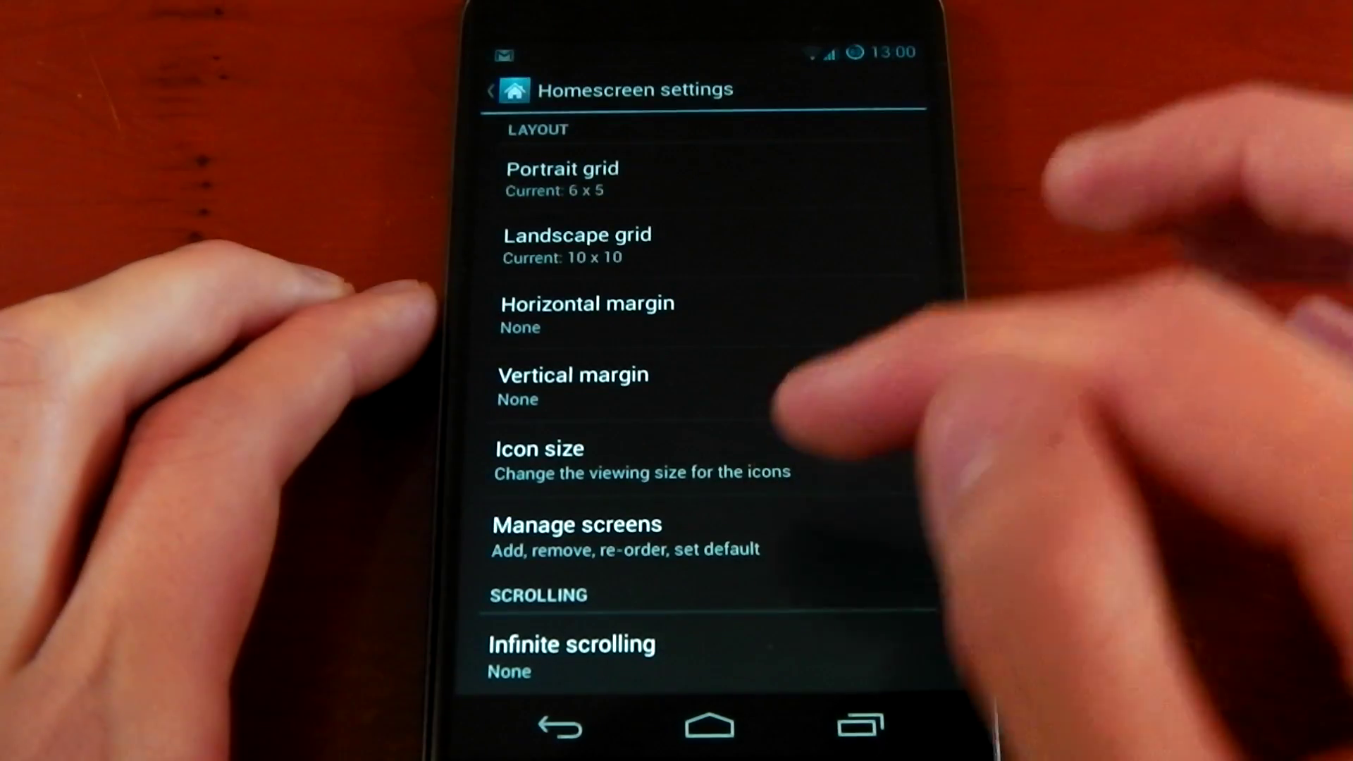
Return to the main Apex Launcher settings and open Dock settings to hide the dock divider
click(539, 449)
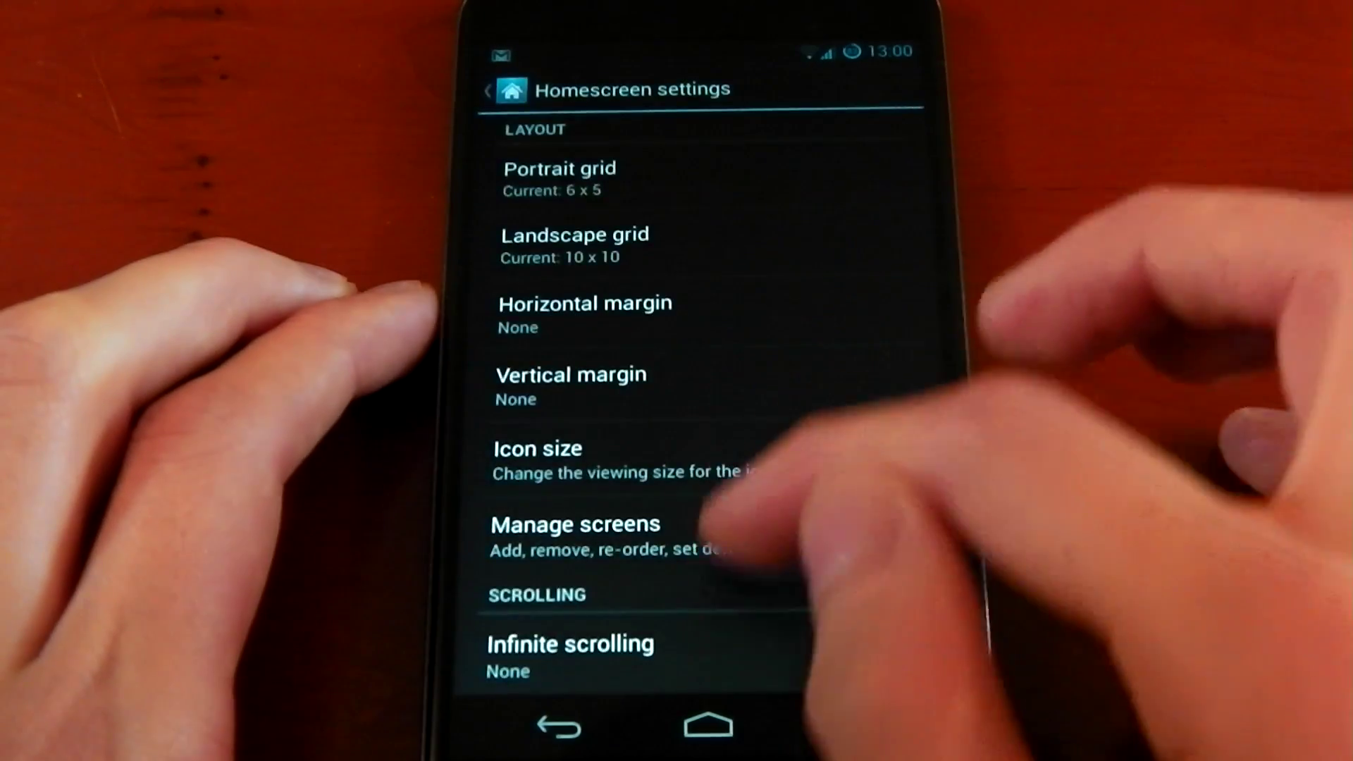
click(557, 728)
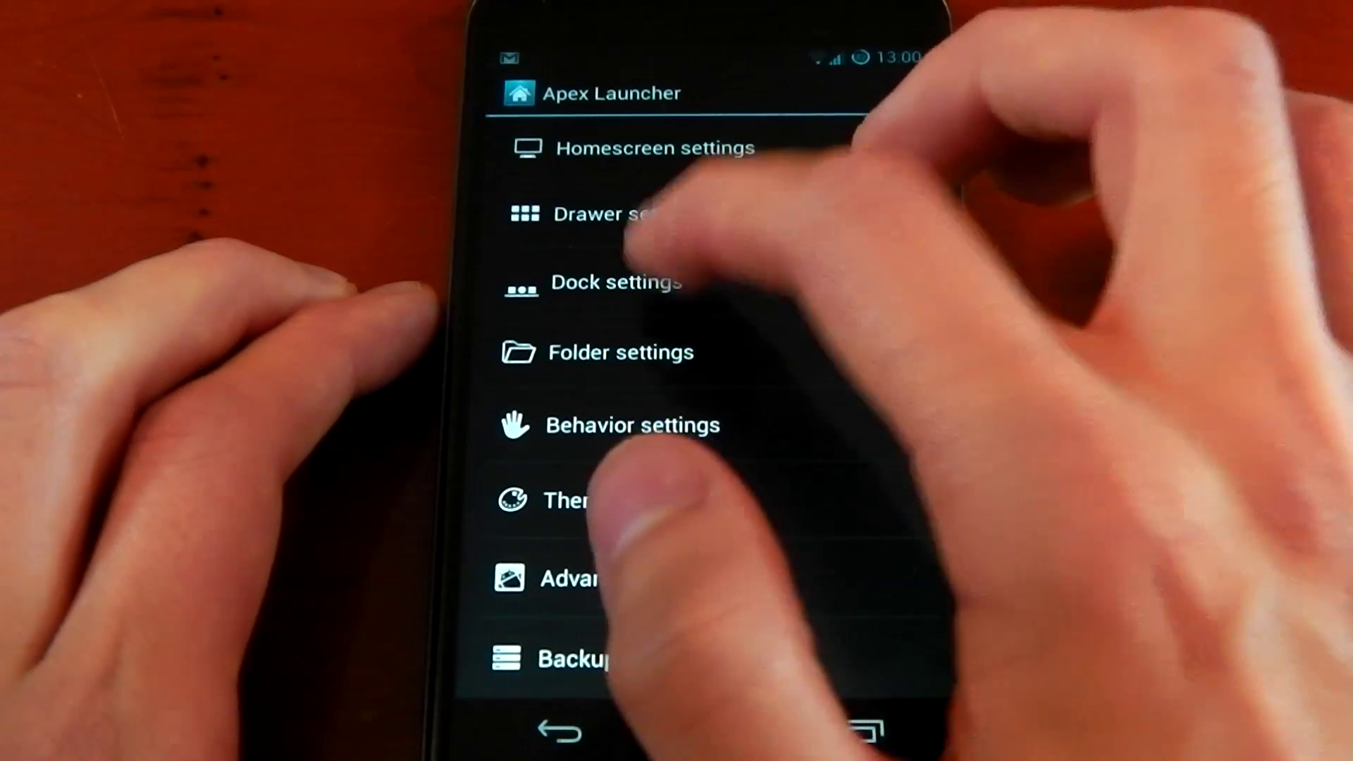
click(616, 282)
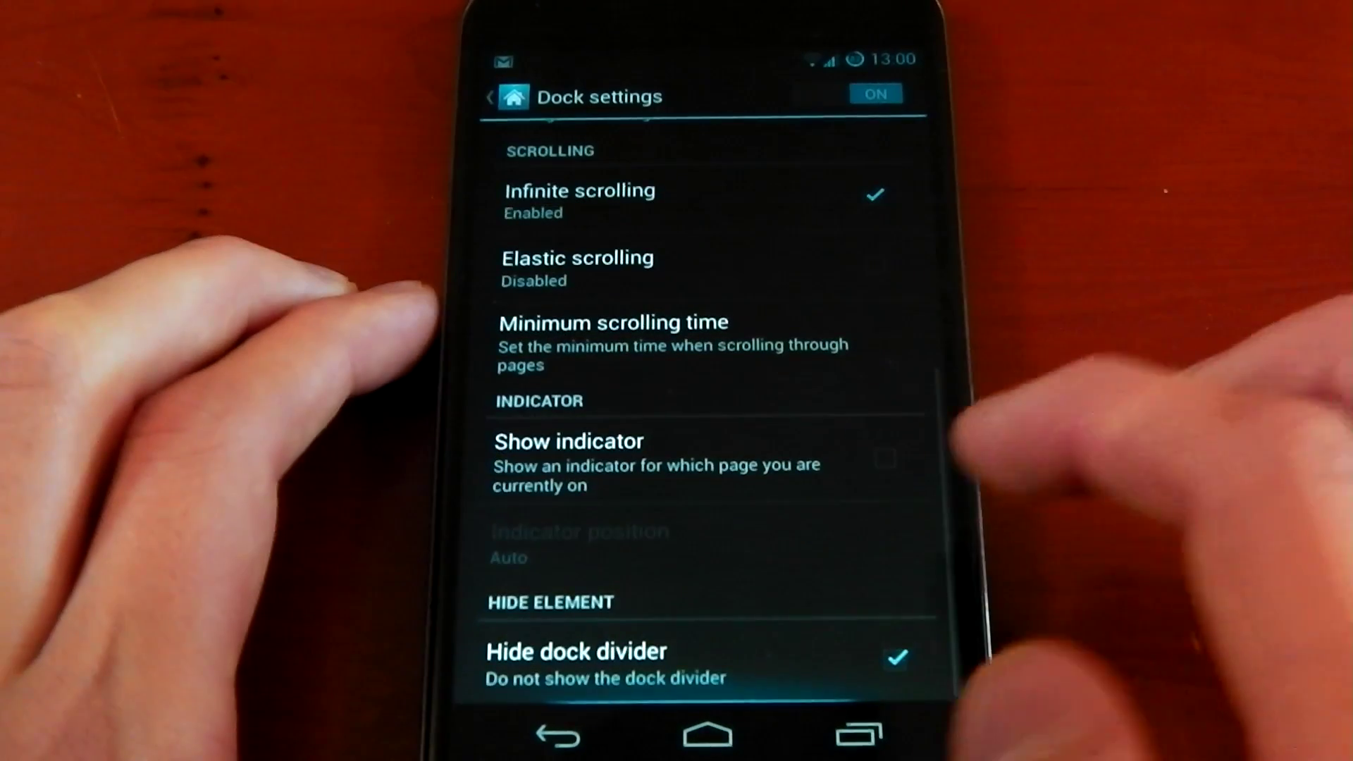